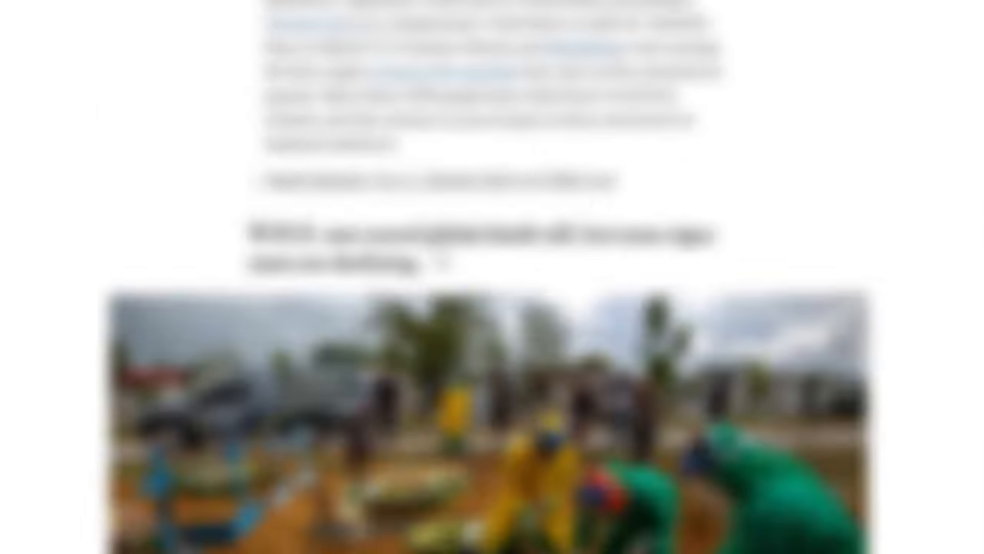
scroll(down, 3)
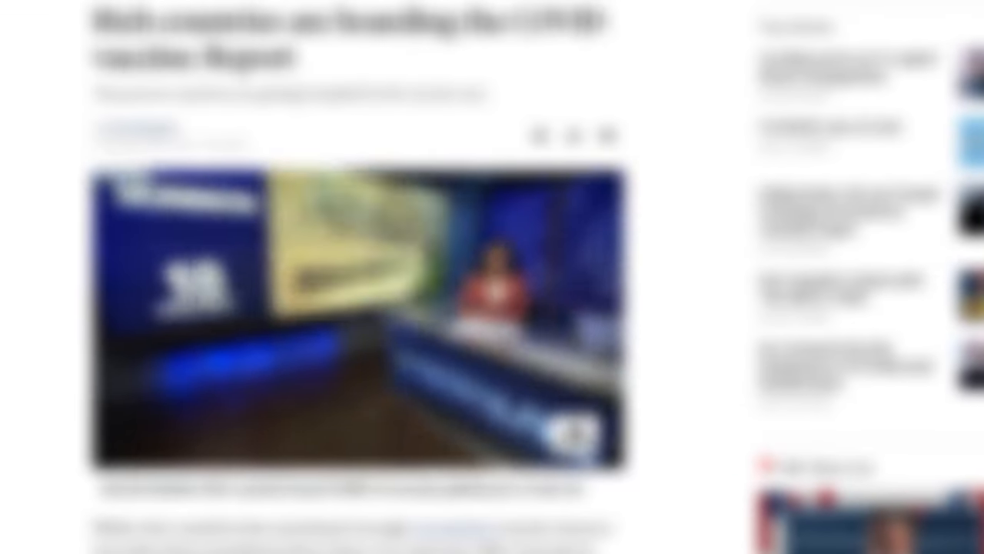